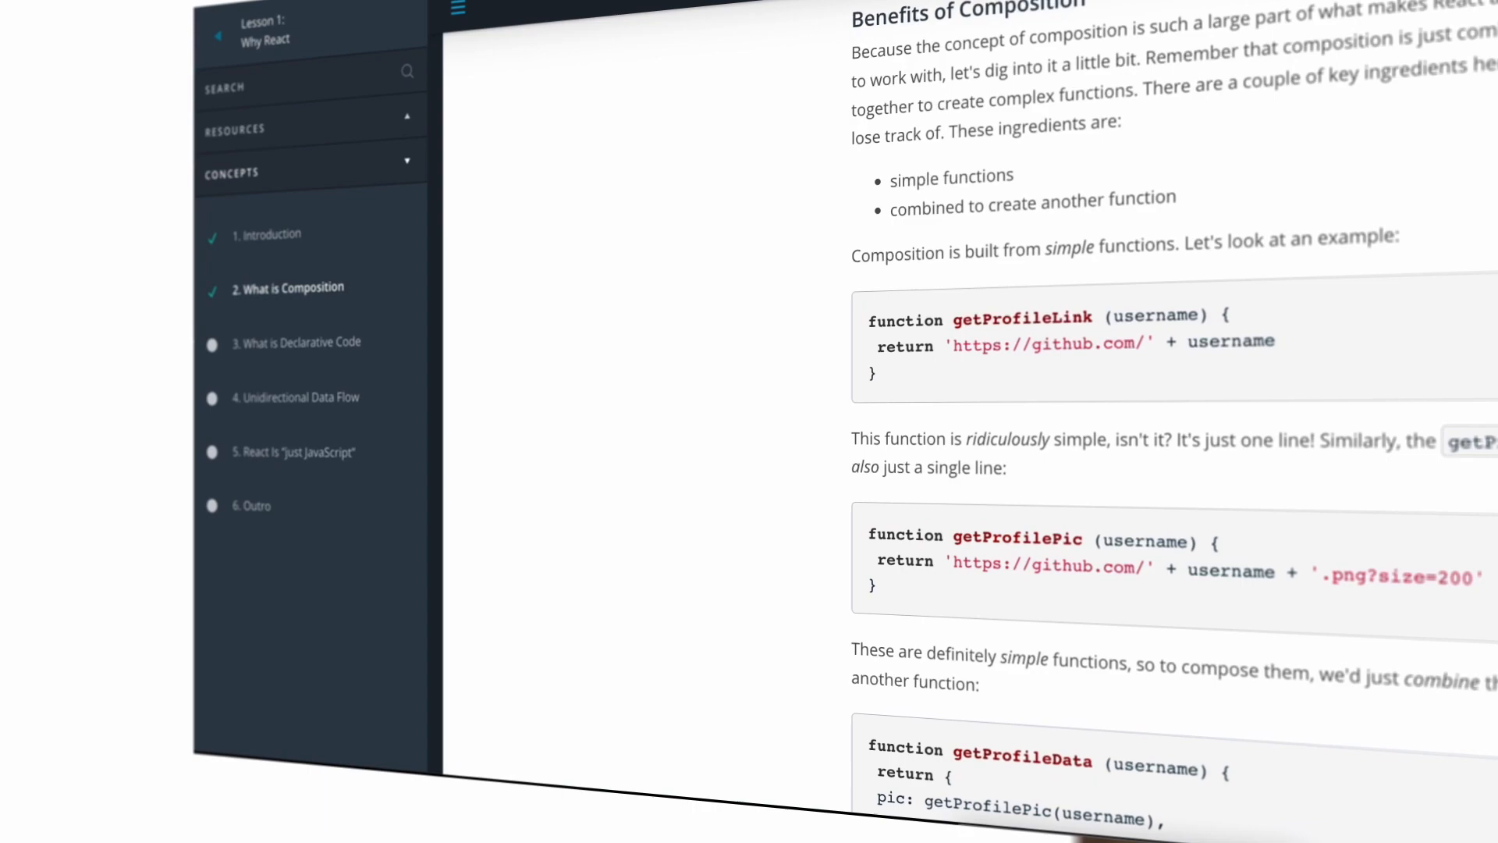
{"action": "scroll", "scroll_direction": "down", "scroll_amount": 3}
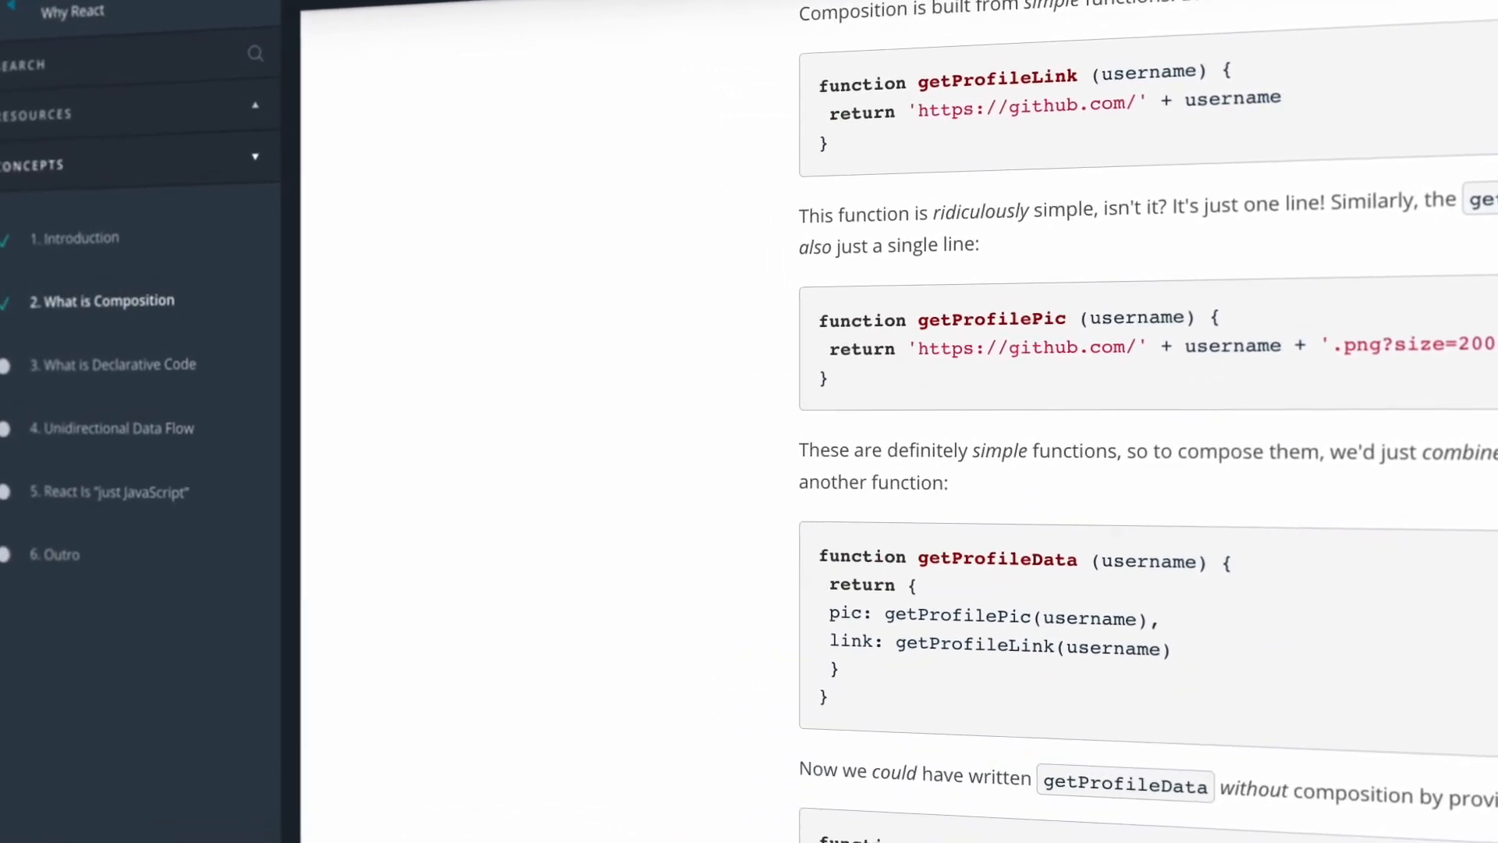
{"action": "scroll", "scroll_direction": "down", "scroll_amount": 3}
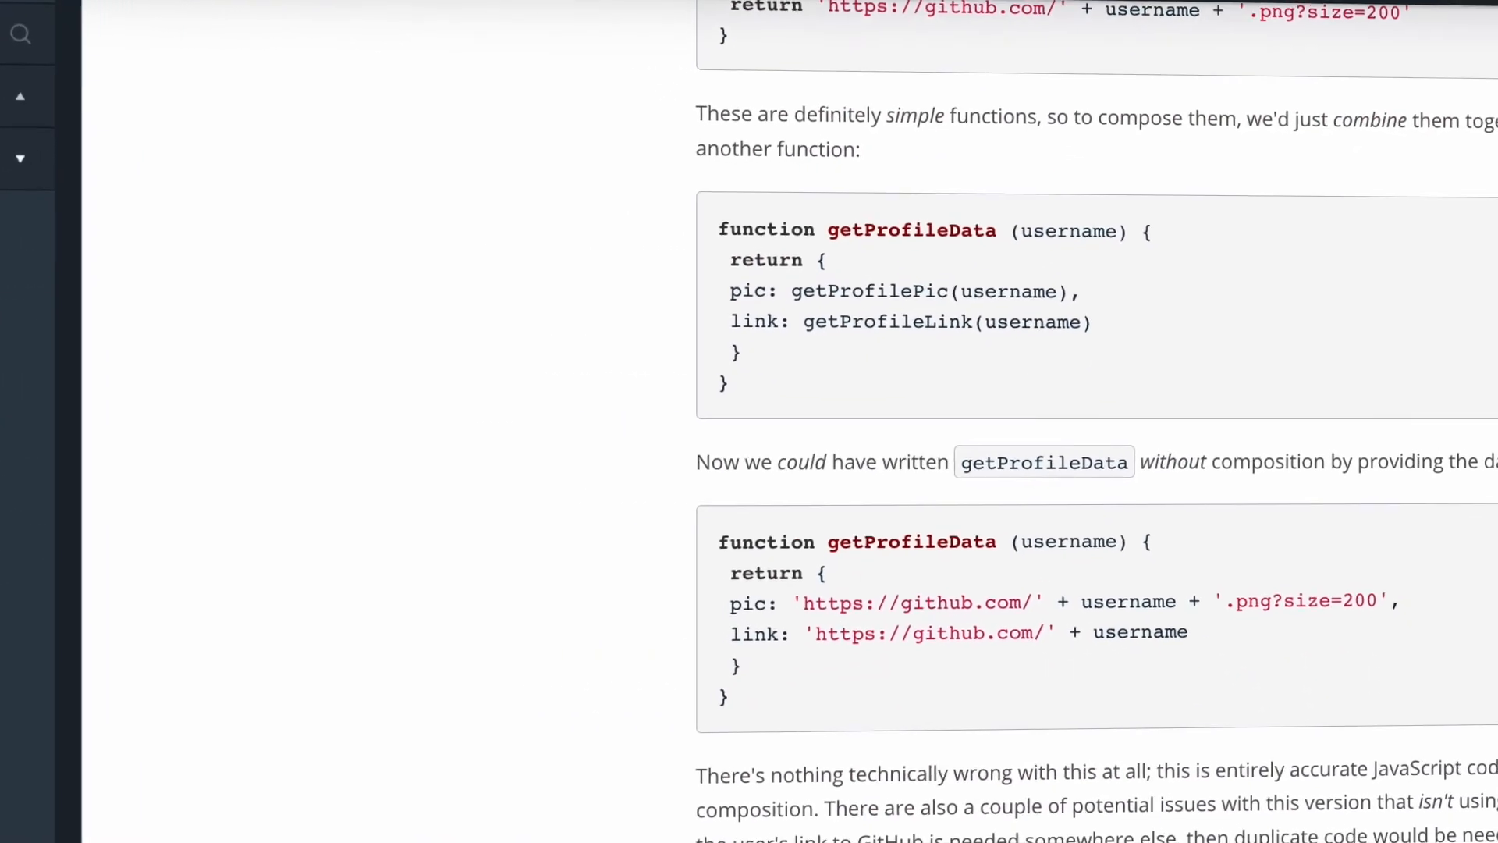
{"action": "scroll", "scroll_direction": "down", "scroll_amount": 3}
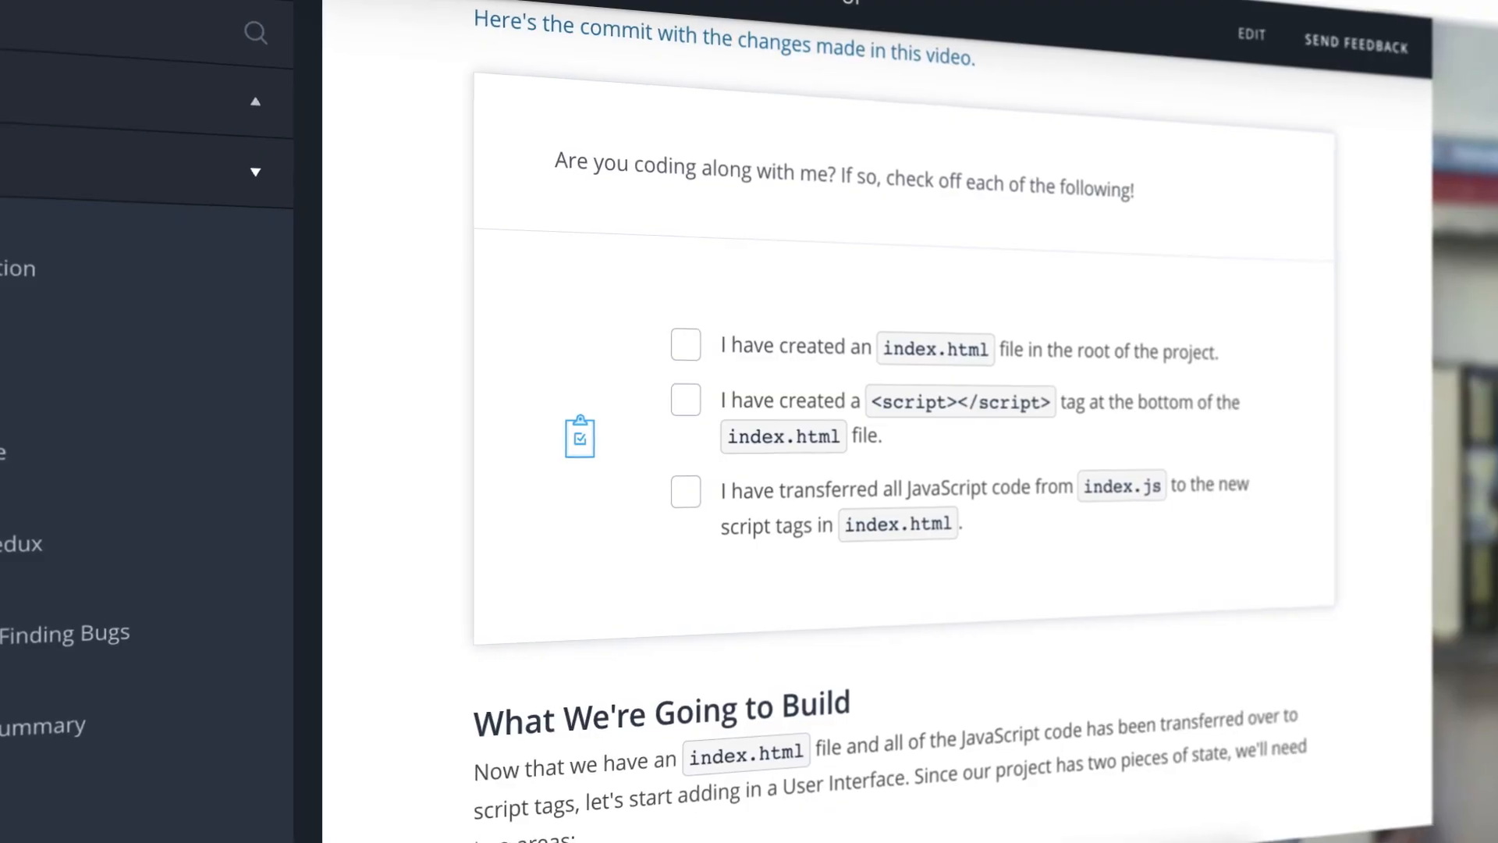
{"action": "scroll", "scroll_direction": "down", "scroll_amount": 3}
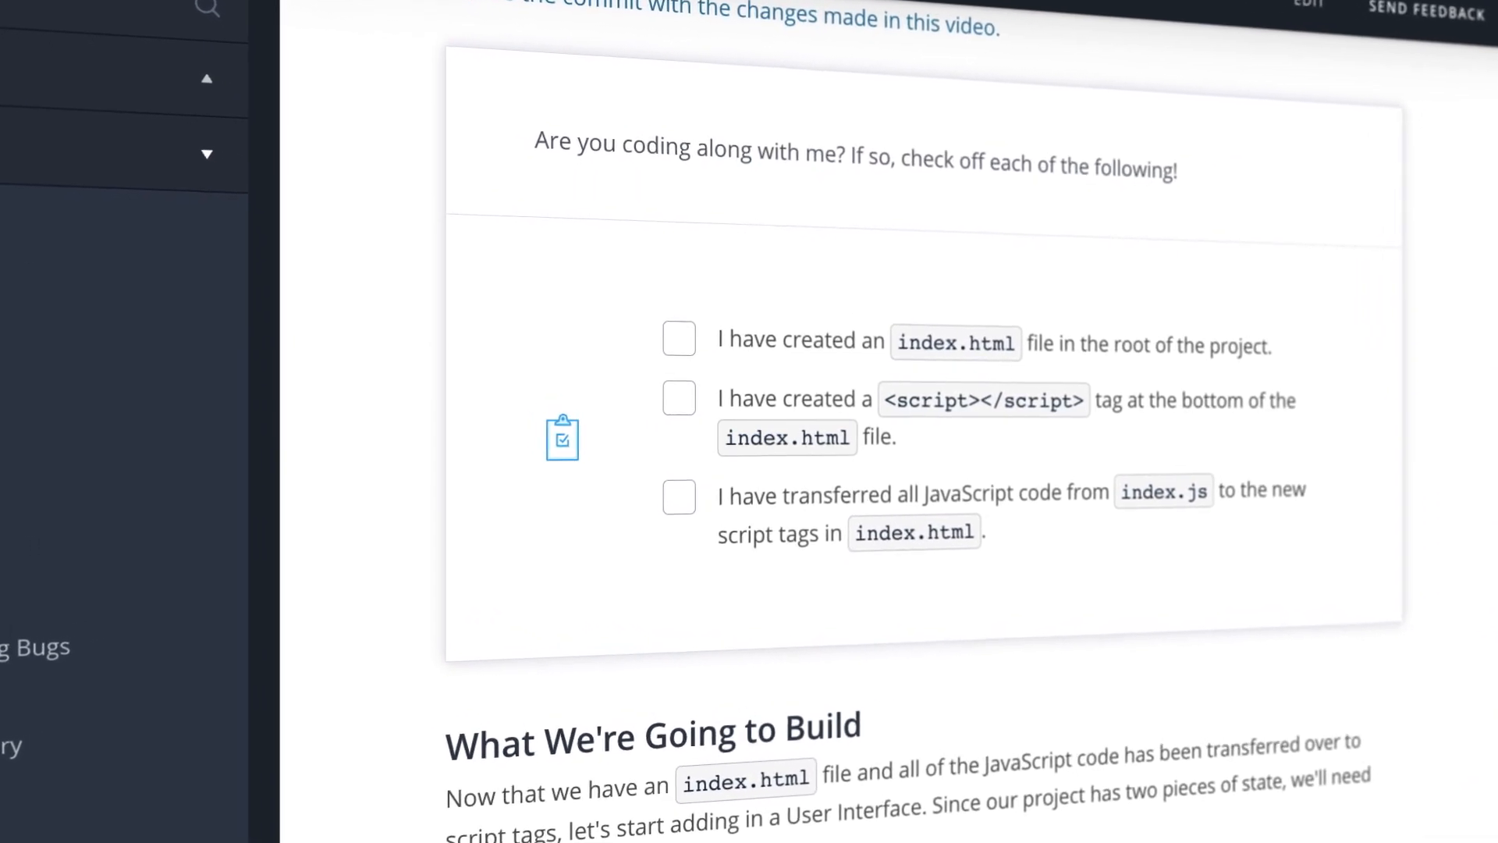
{"action": "scroll", "scroll_direction": "up", "scroll_amount": 3}
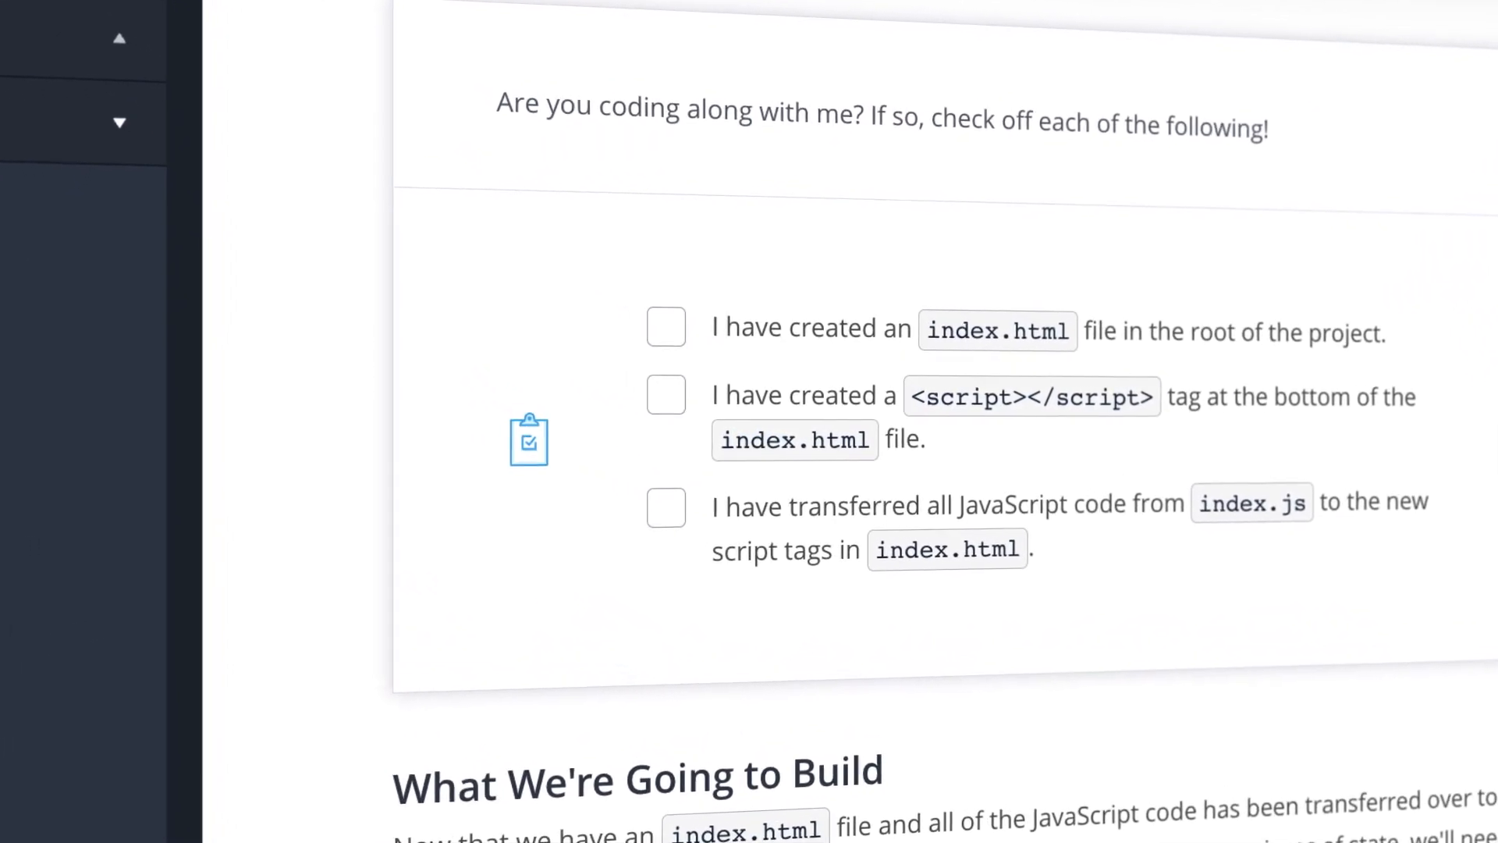